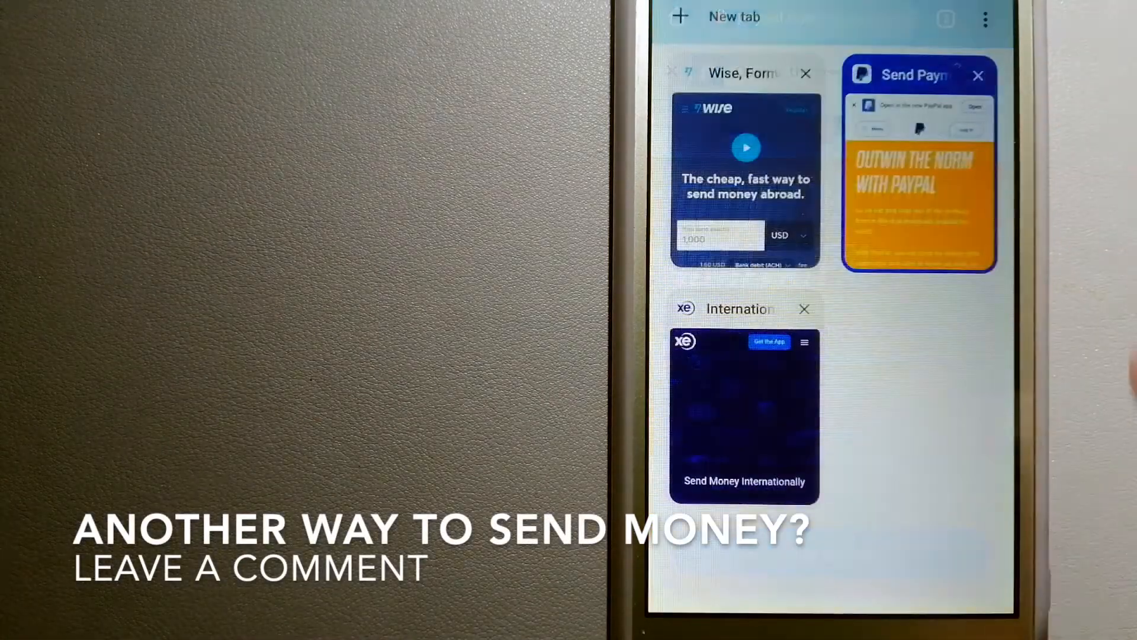
Switch to the Xe 'Send Money Internationally' tab from the open tabs.
{"action": "left_click", "coordinate": [743, 416]}
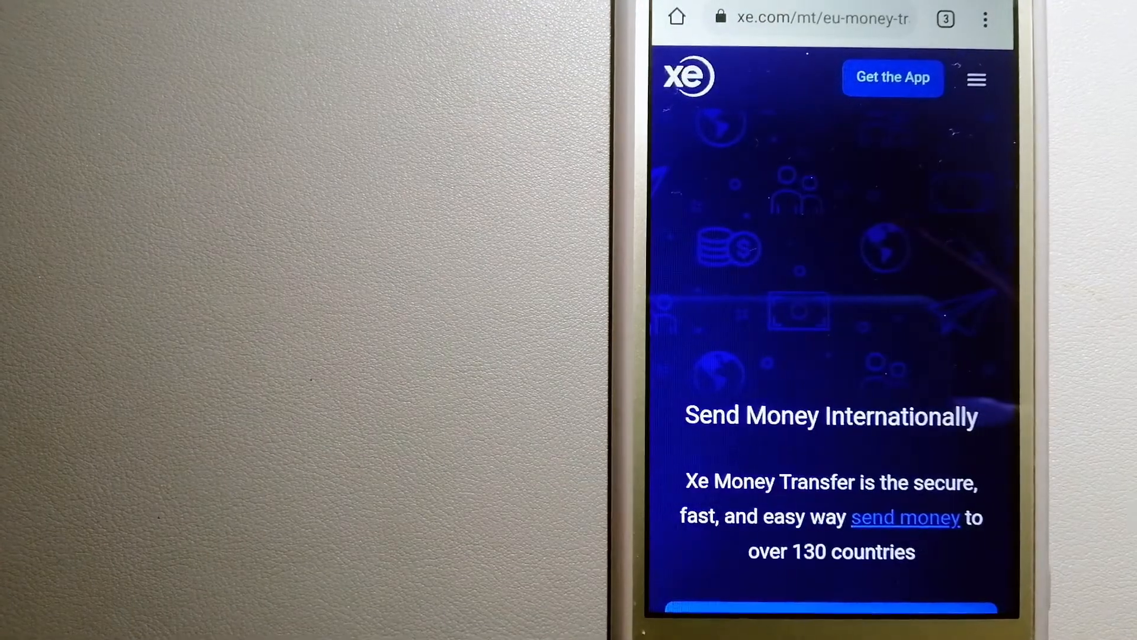